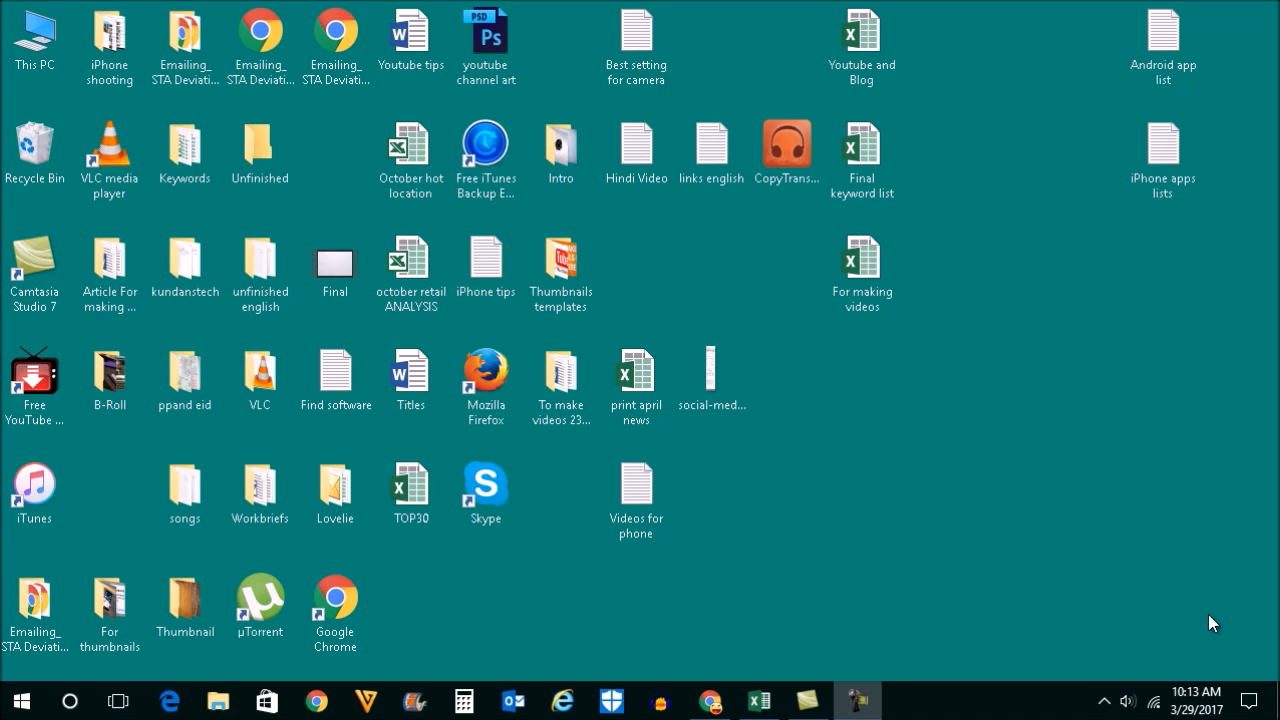
mouse_move(798, 336)
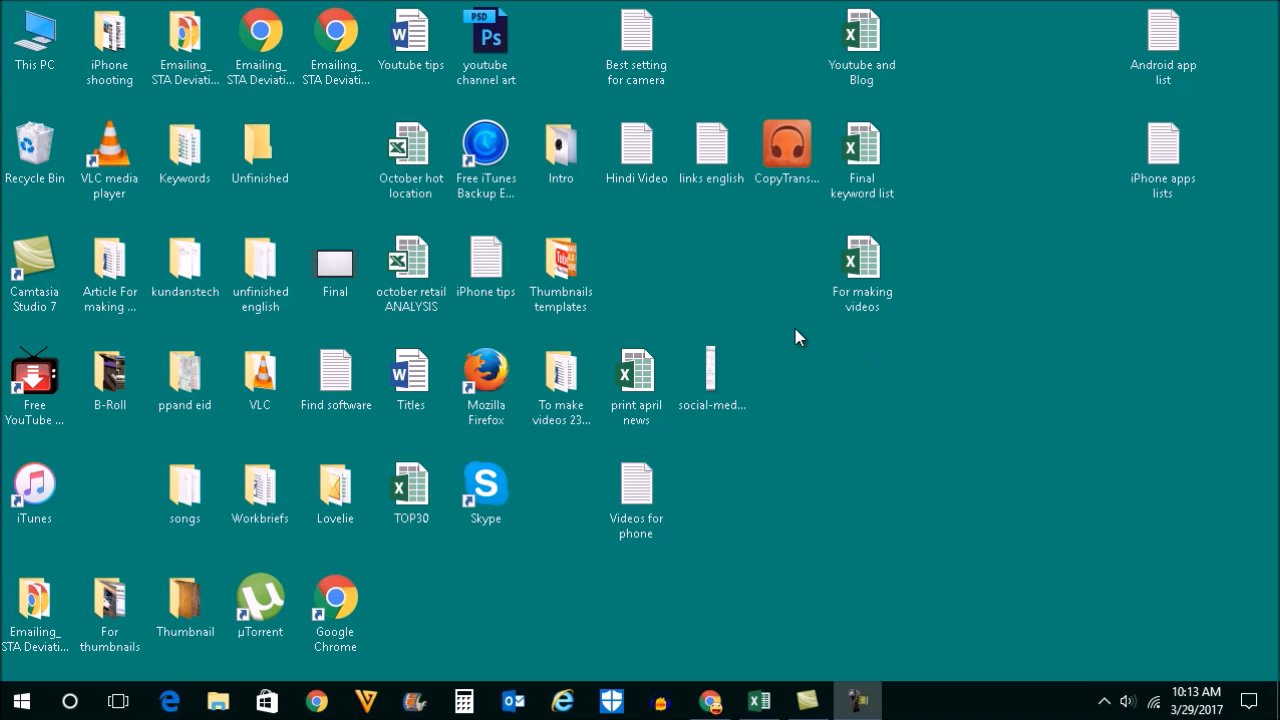
mouse_move(710, 292)
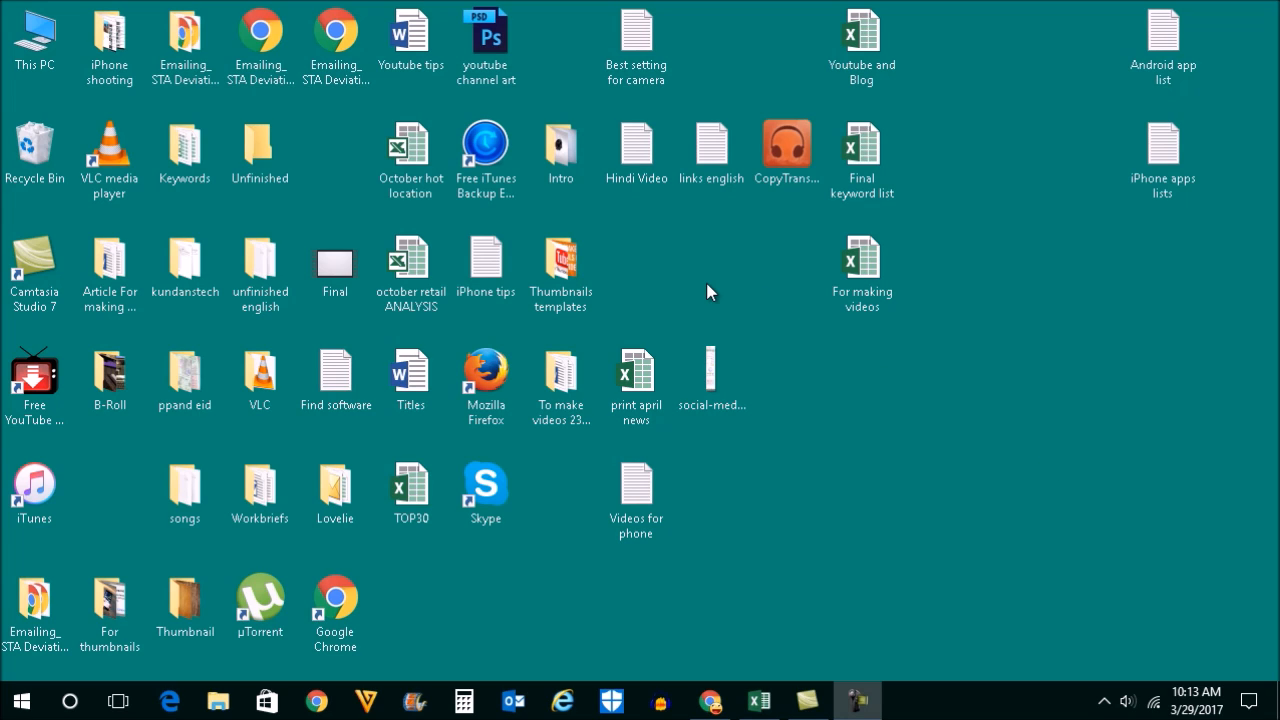
mouse_move(604, 280)
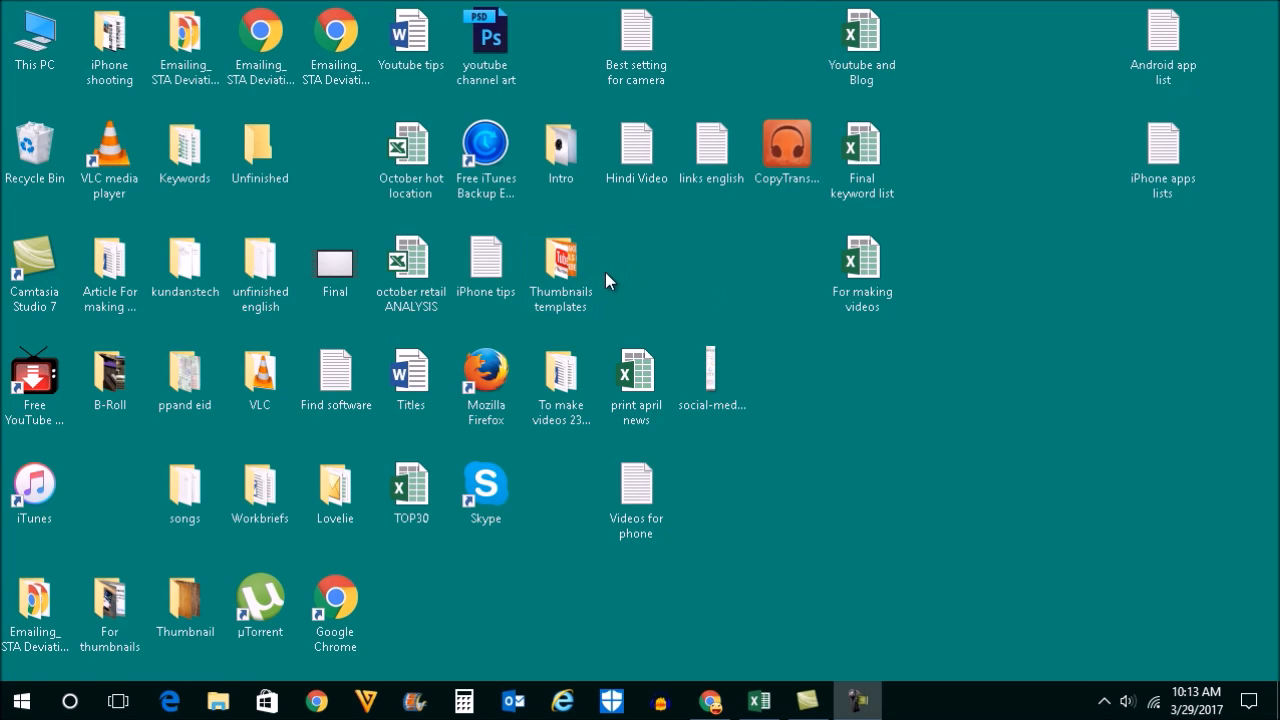
mouse_move(708, 280)
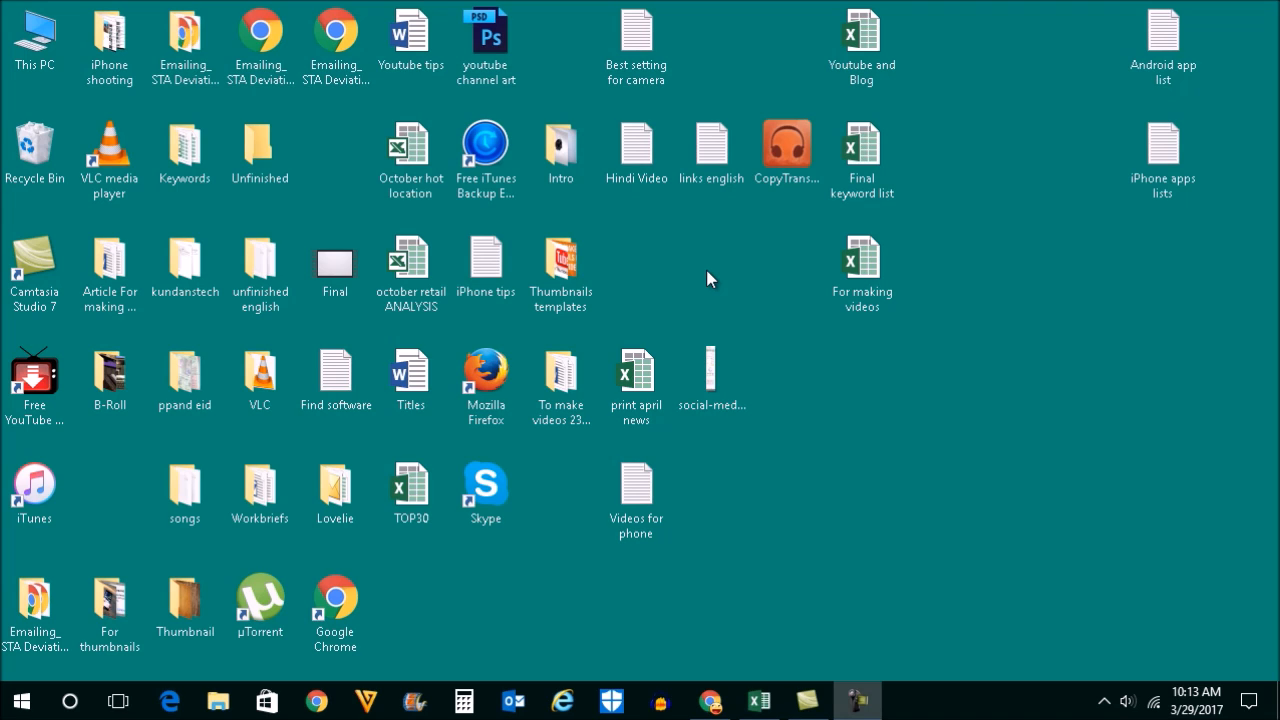
Reach Device Manager from This PC's Properties and select the Realtek wireless adapter under Network adapters
click(560, 260)
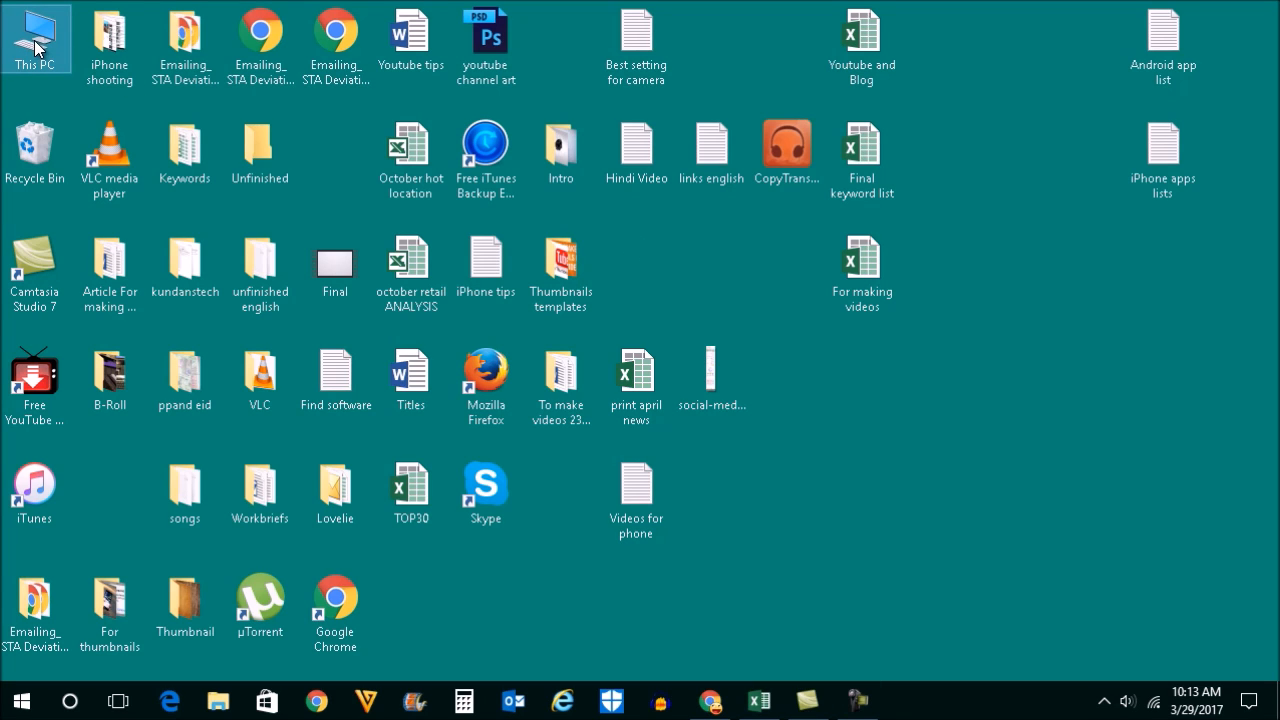
mouse_move(64, 44)
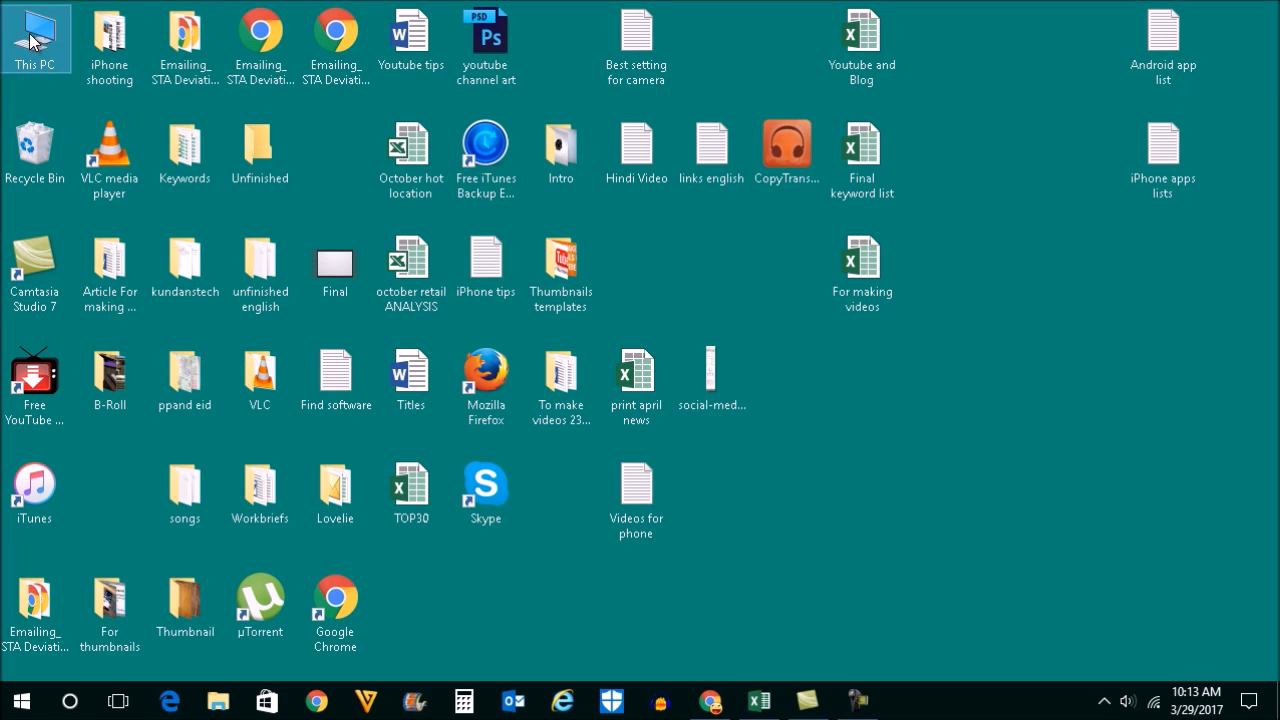
right_click(36, 36)
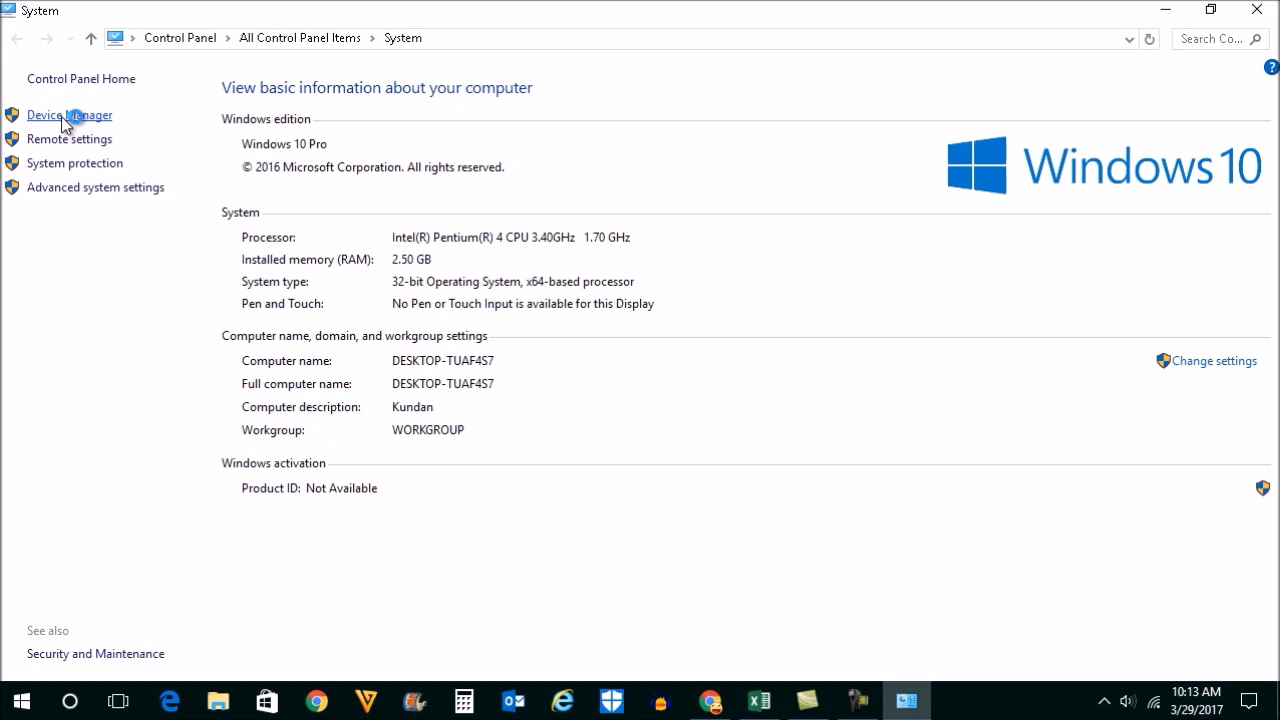
click(68, 114)
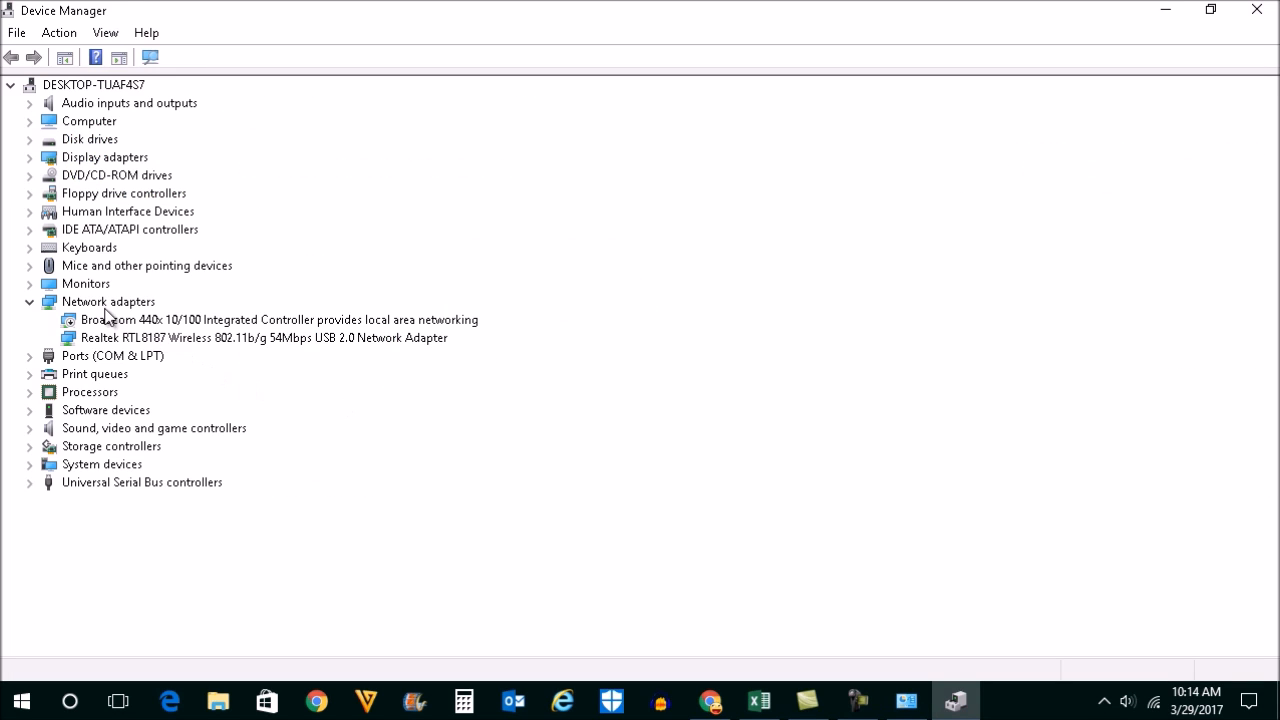
click(256, 336)
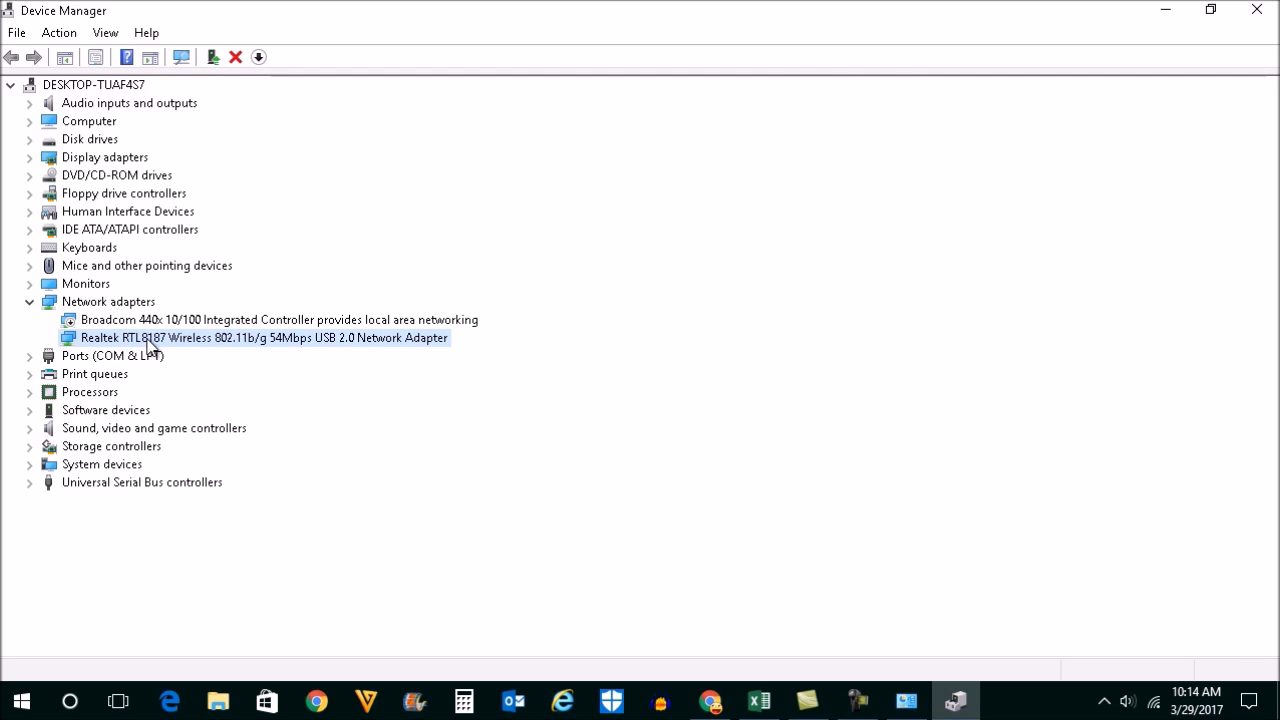
mouse_move(232, 348)
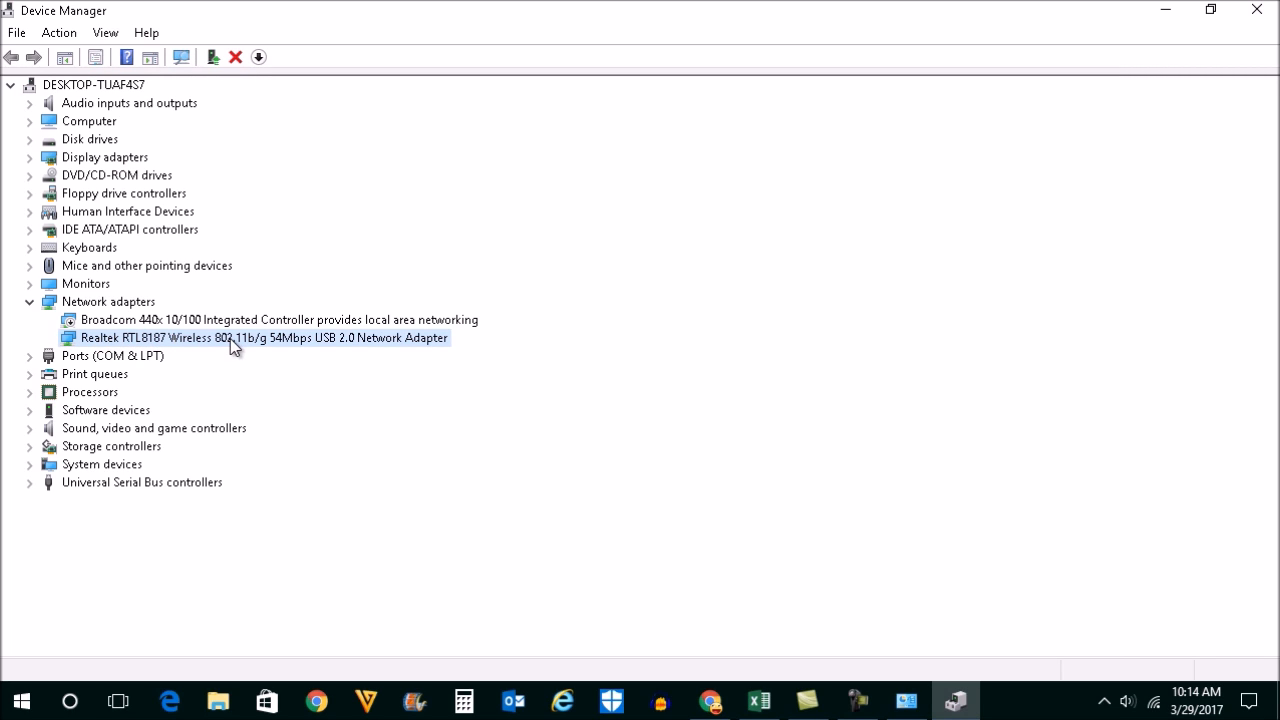
In the Realtek adapter's Power Management settings, untick 'Allow the computer to turn off this device to save power' and confirm
right_click(262, 336)
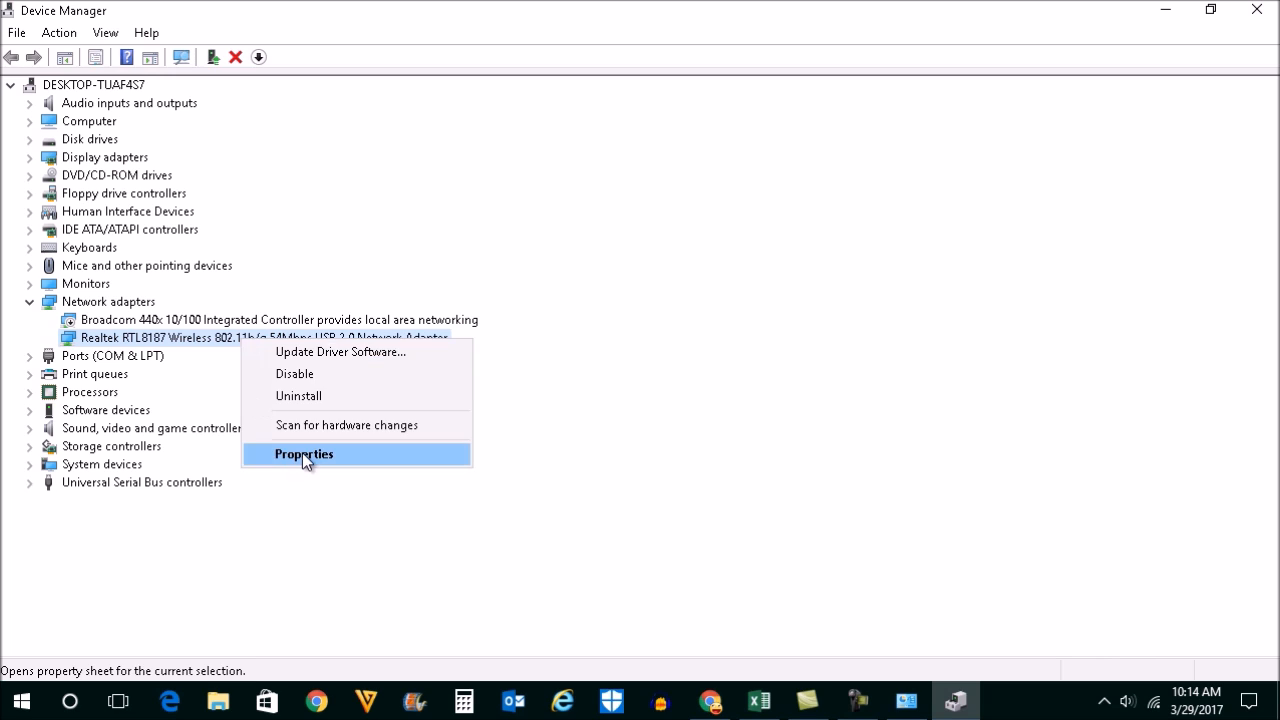
click(304, 454)
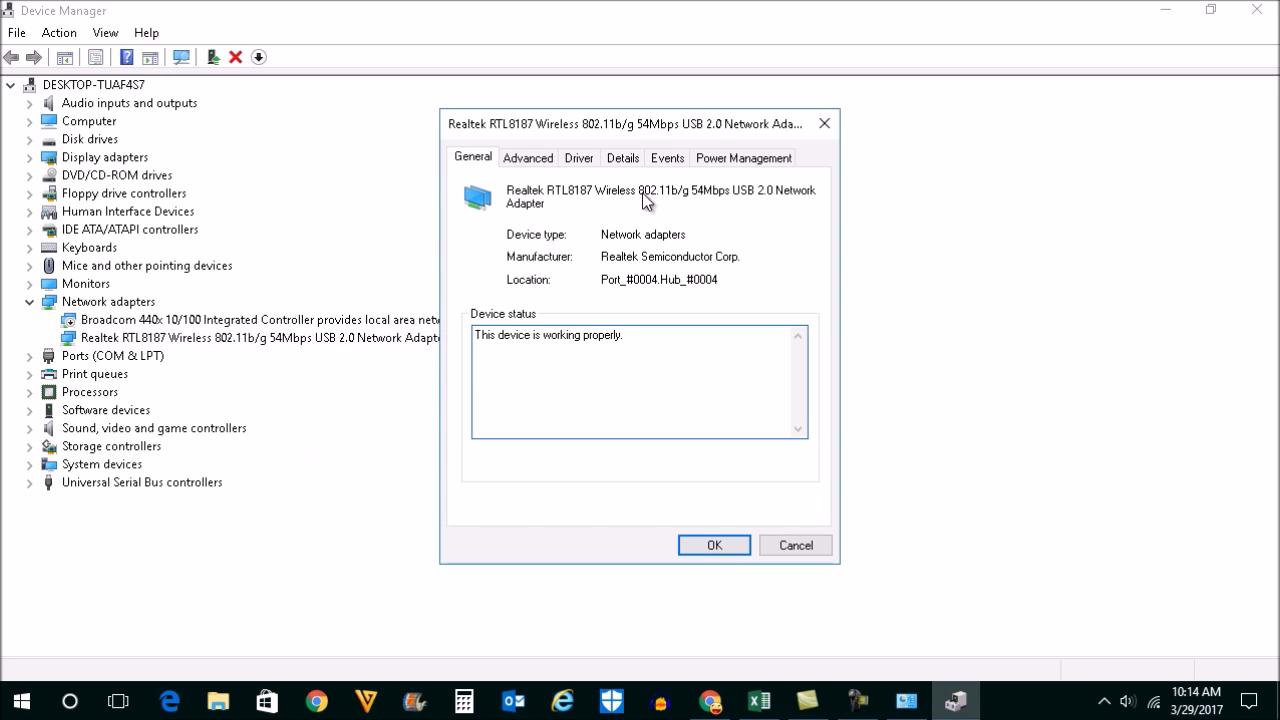
click(744, 156)
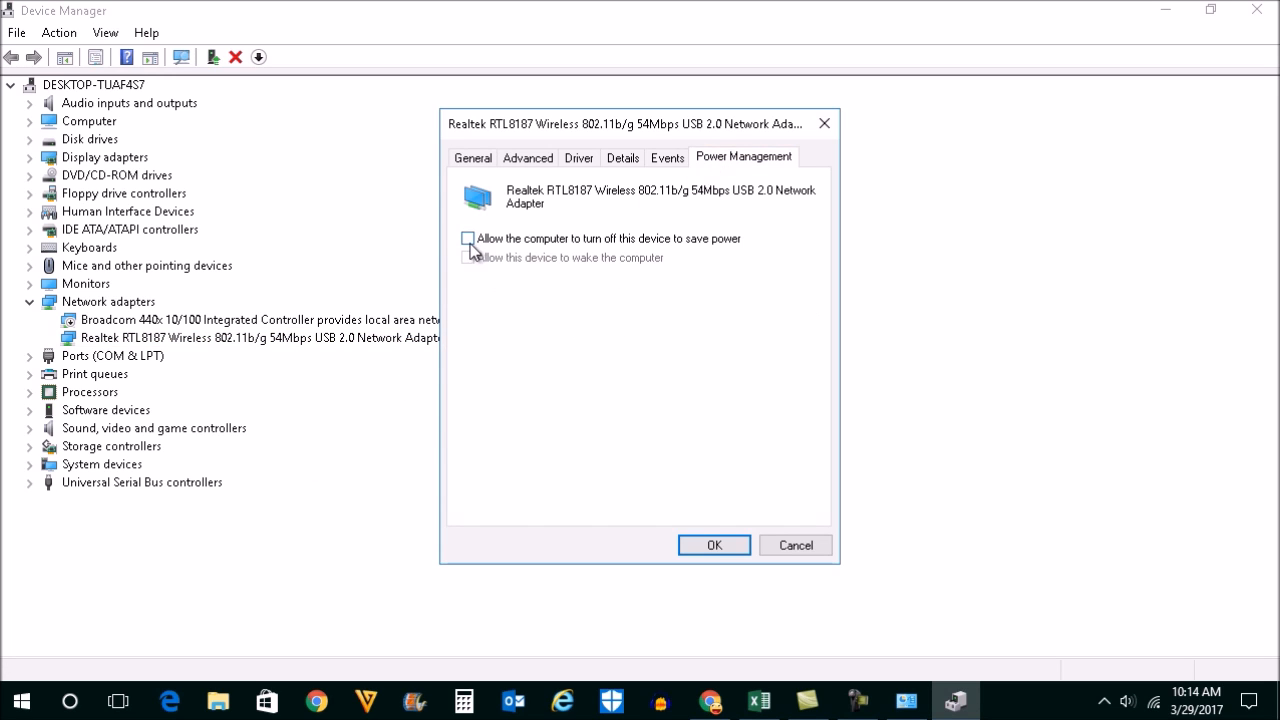
click(468, 238)
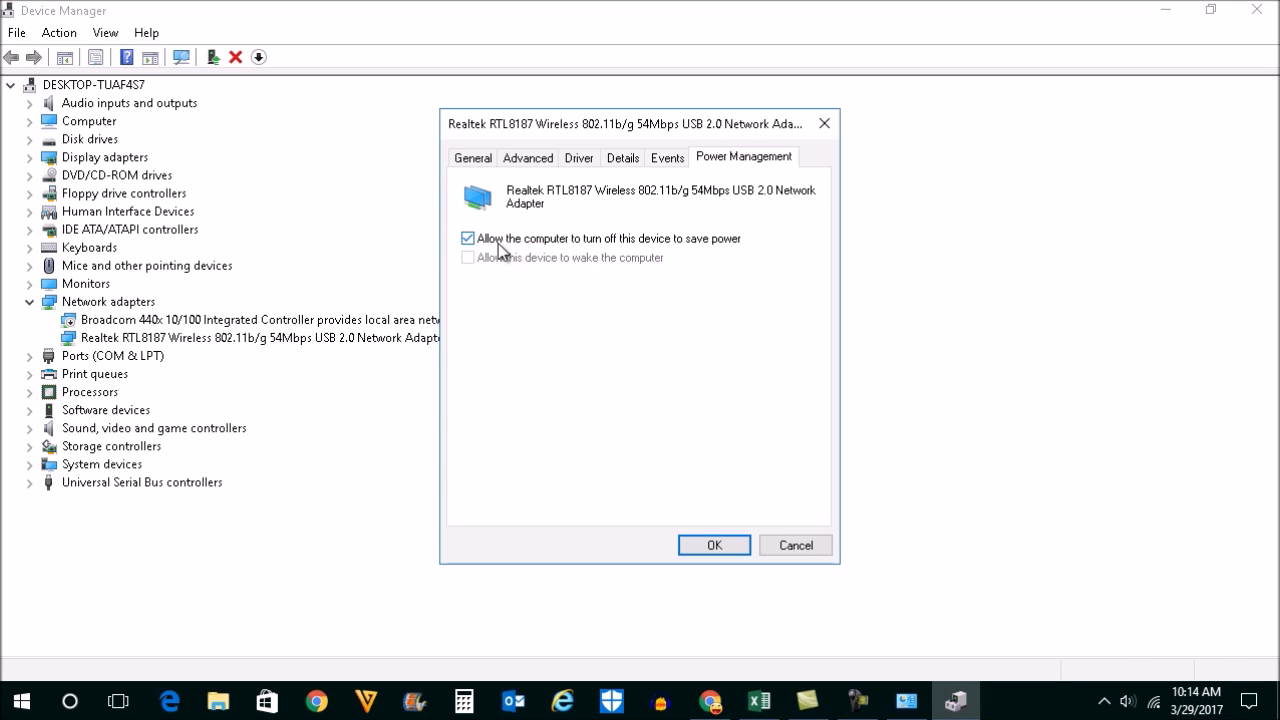
mouse_move(680, 248)
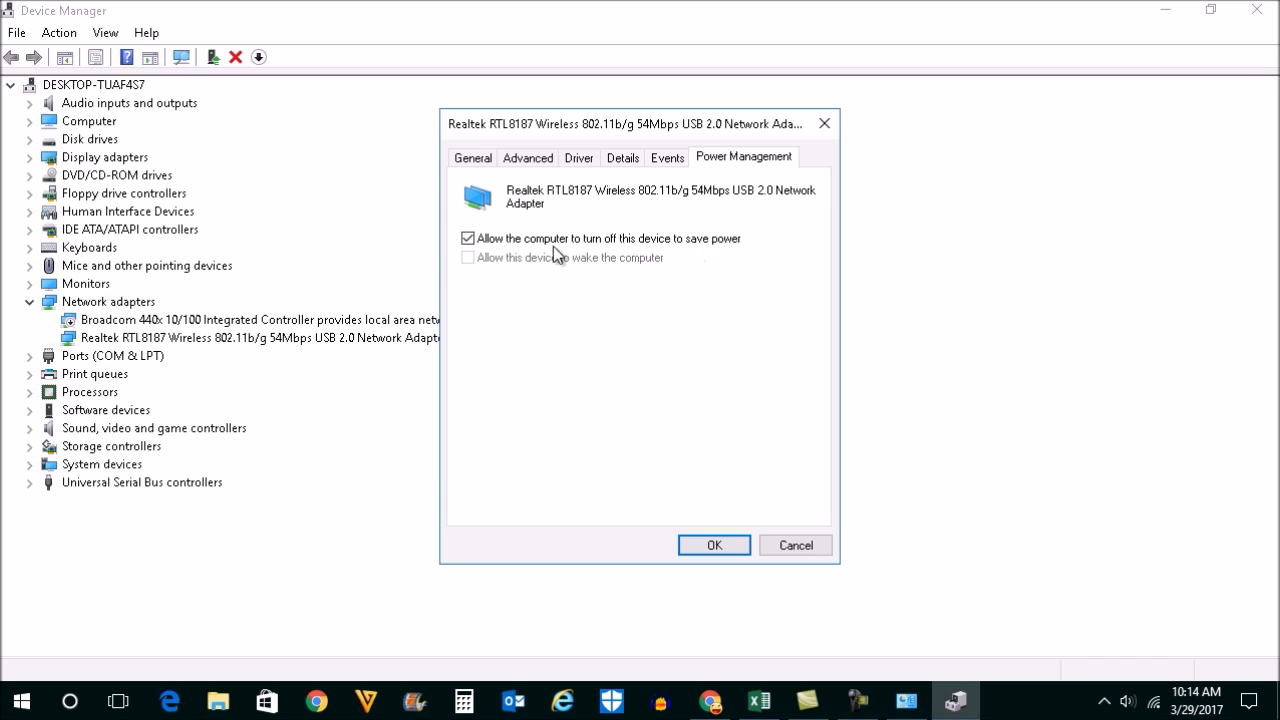
click(468, 238)
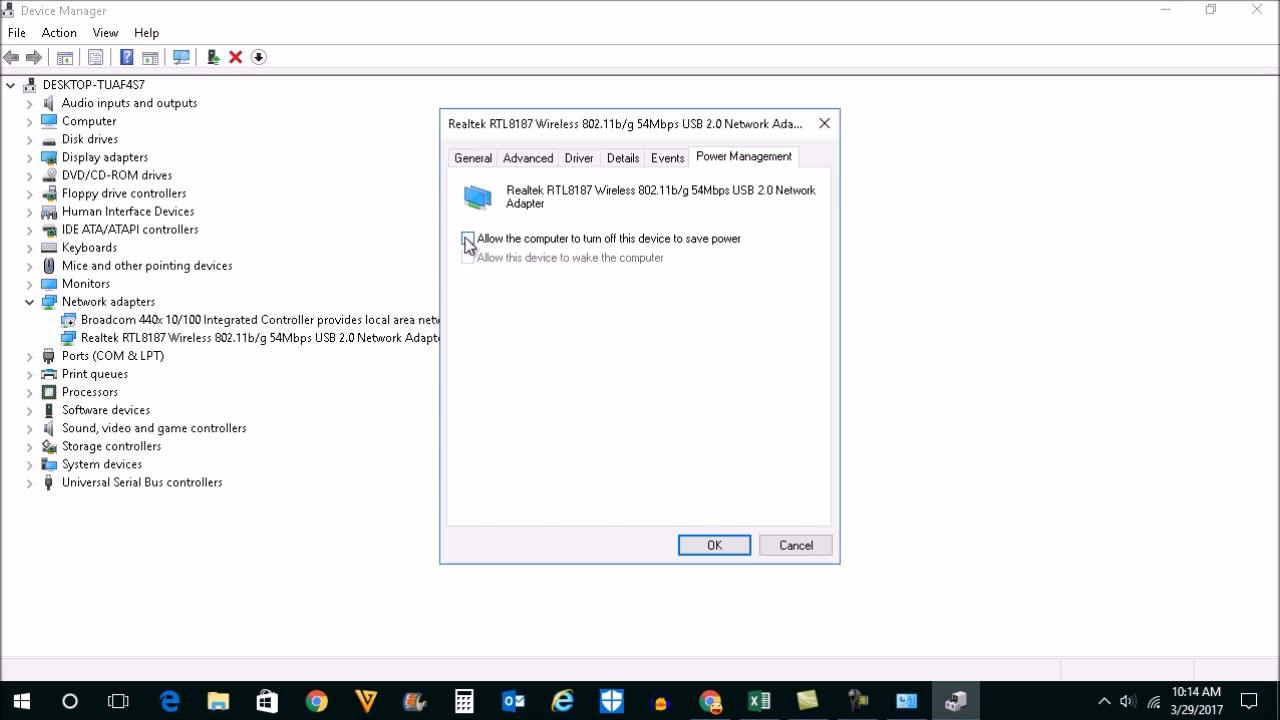
click(712, 544)
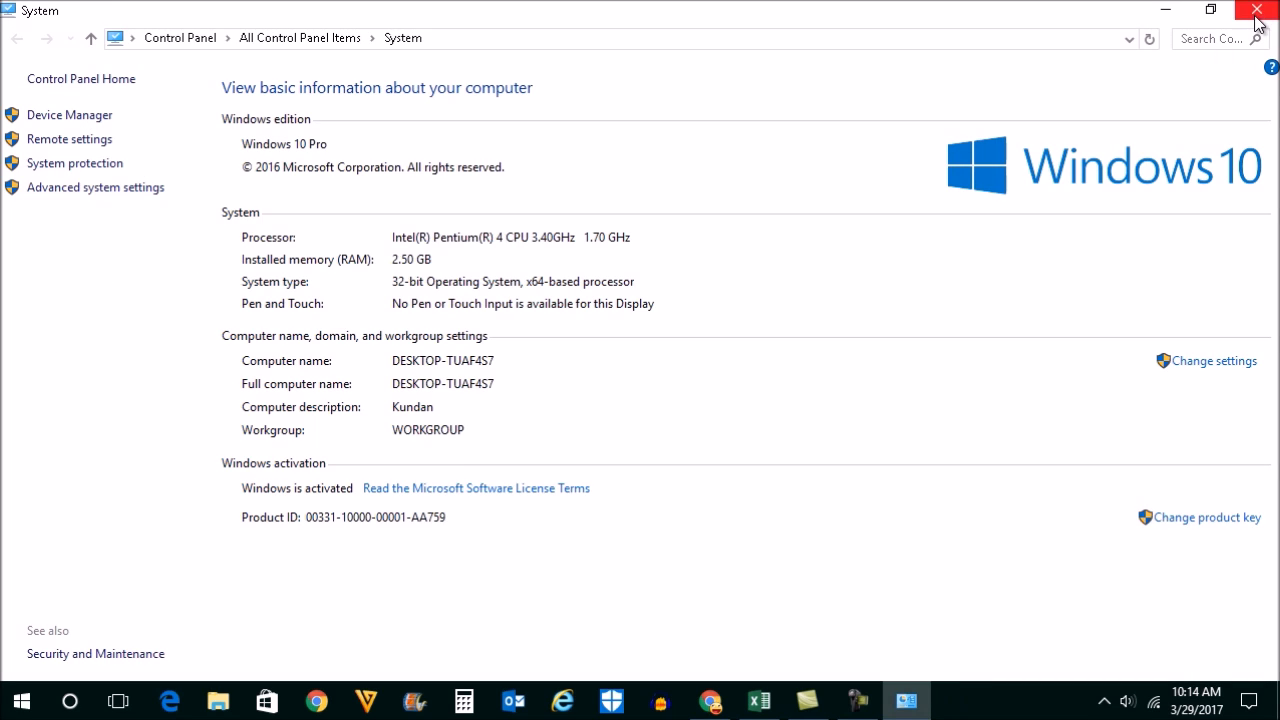
Close the System information window to return to the desktop
click(1256, 8)
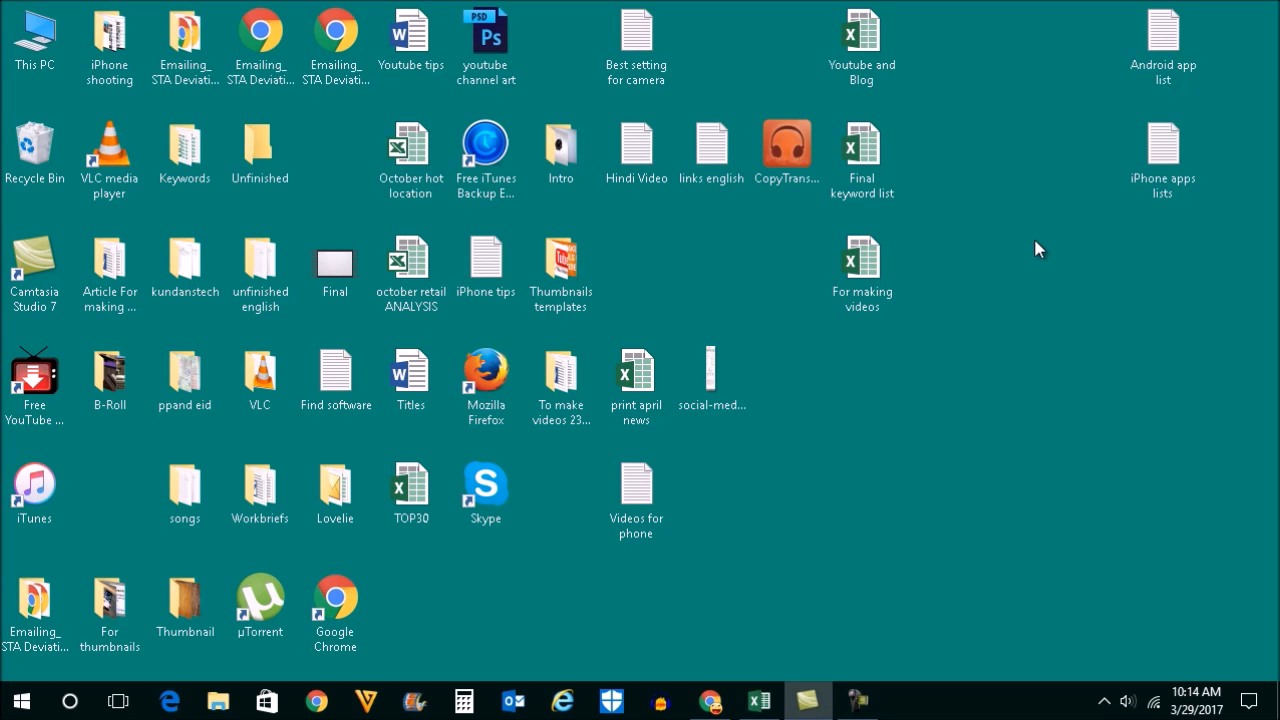
mouse_move(1012, 368)
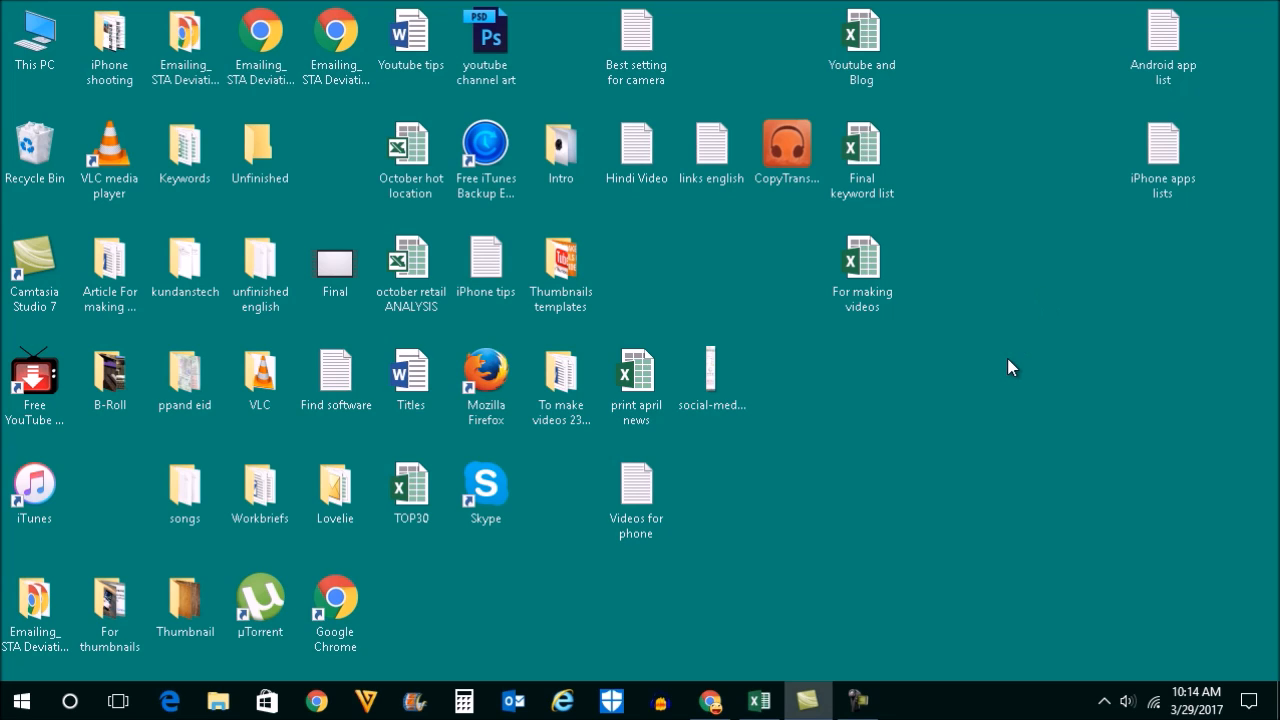
mouse_move(828, 546)
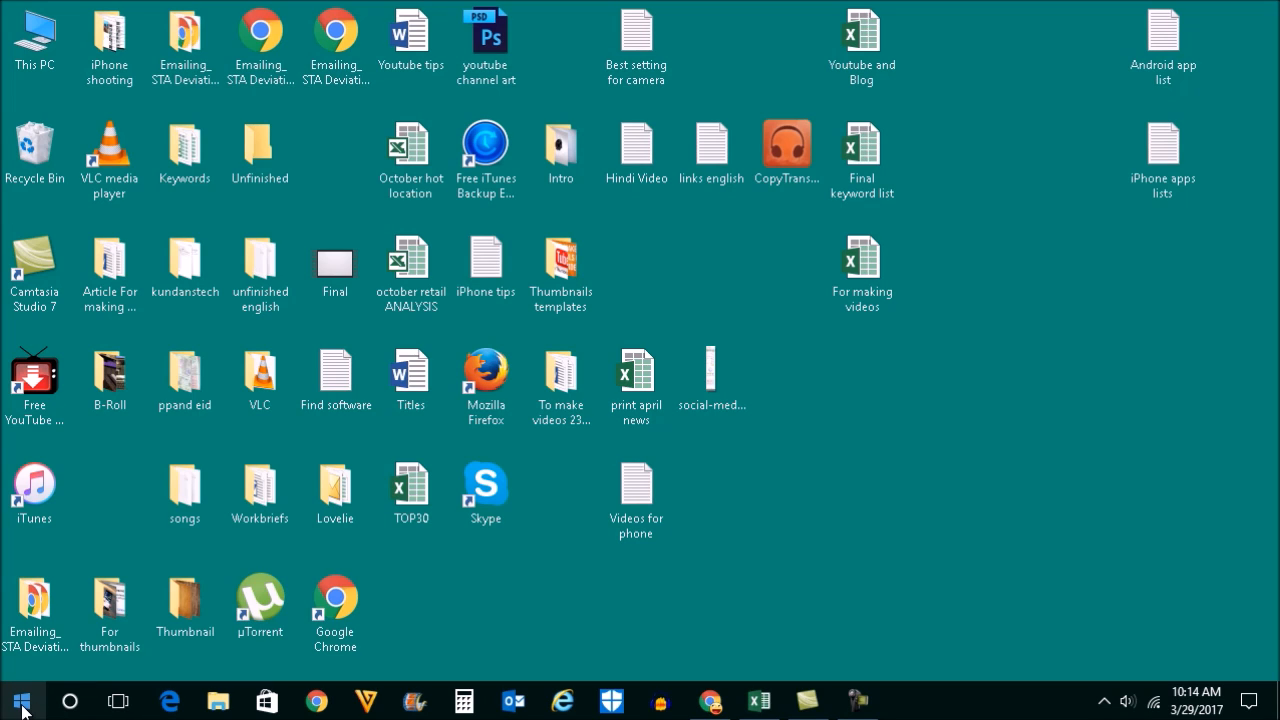
From the Start quick-link menu, reach Control Panel's Programs and Features list
right_click(20, 700)
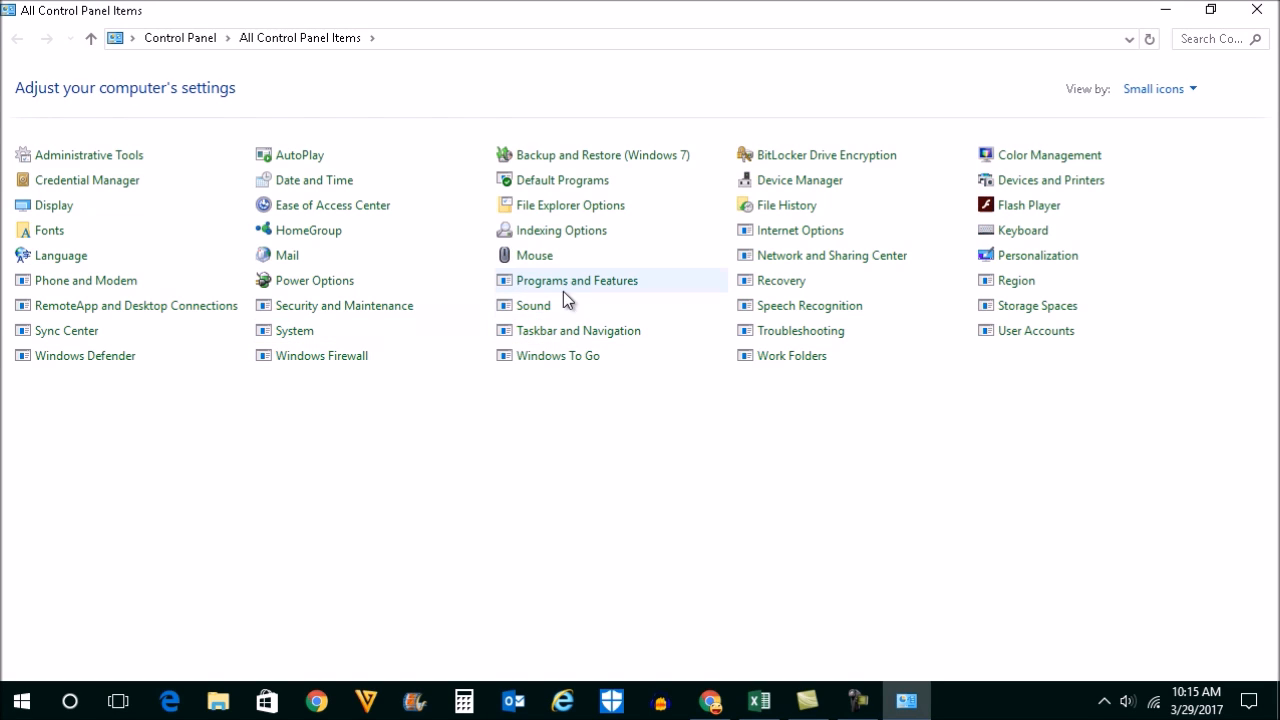
click(576, 280)
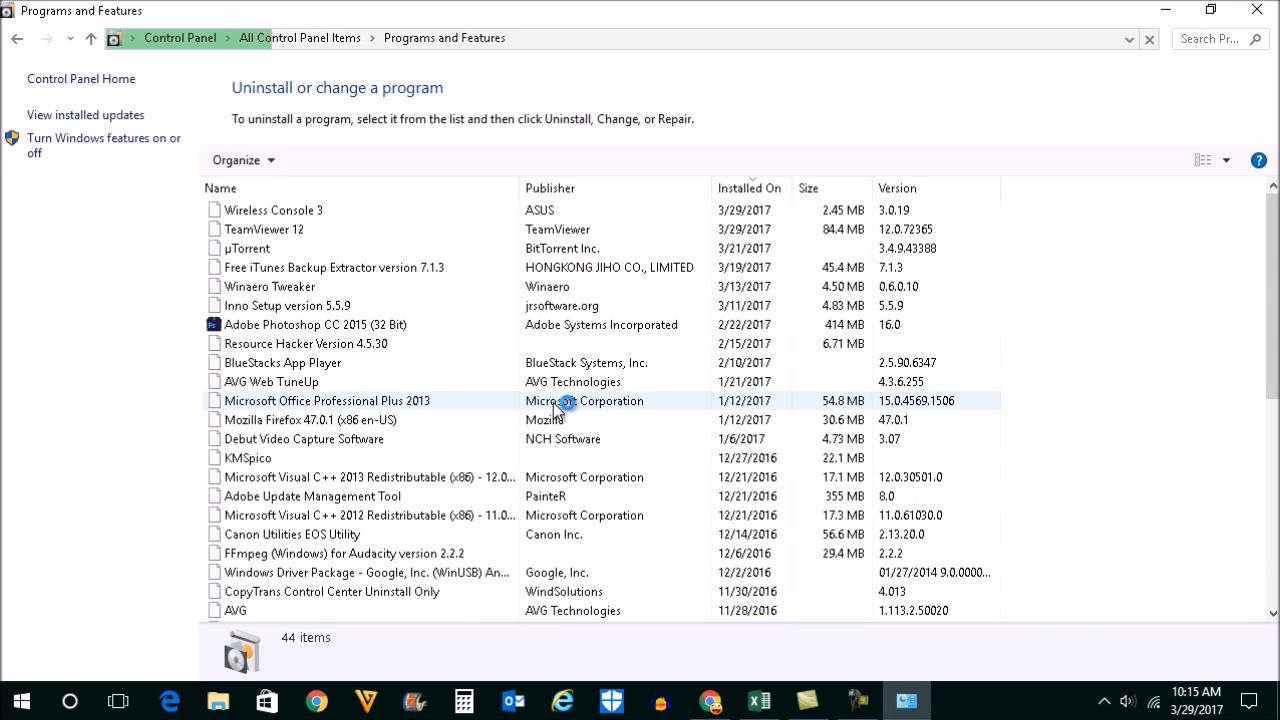
Select Wireless Console 3 in the program list and begin uninstalling it
click(300, 210)
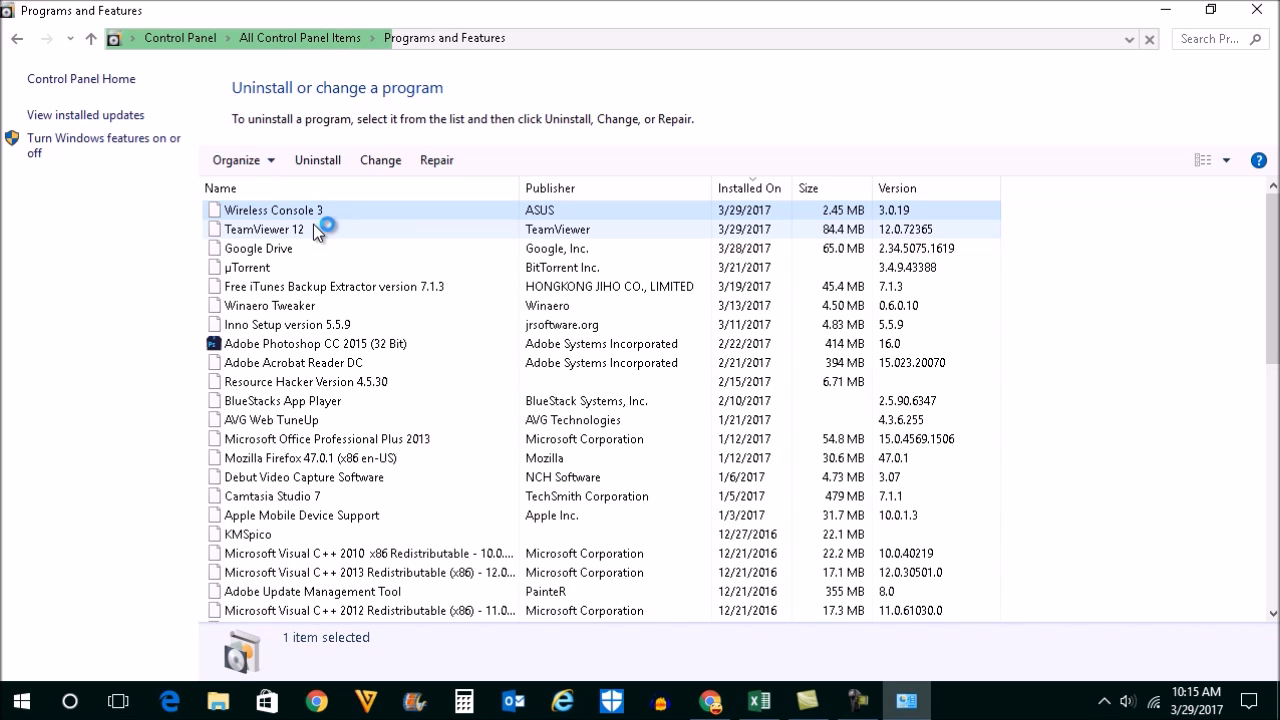
click(272, 210)
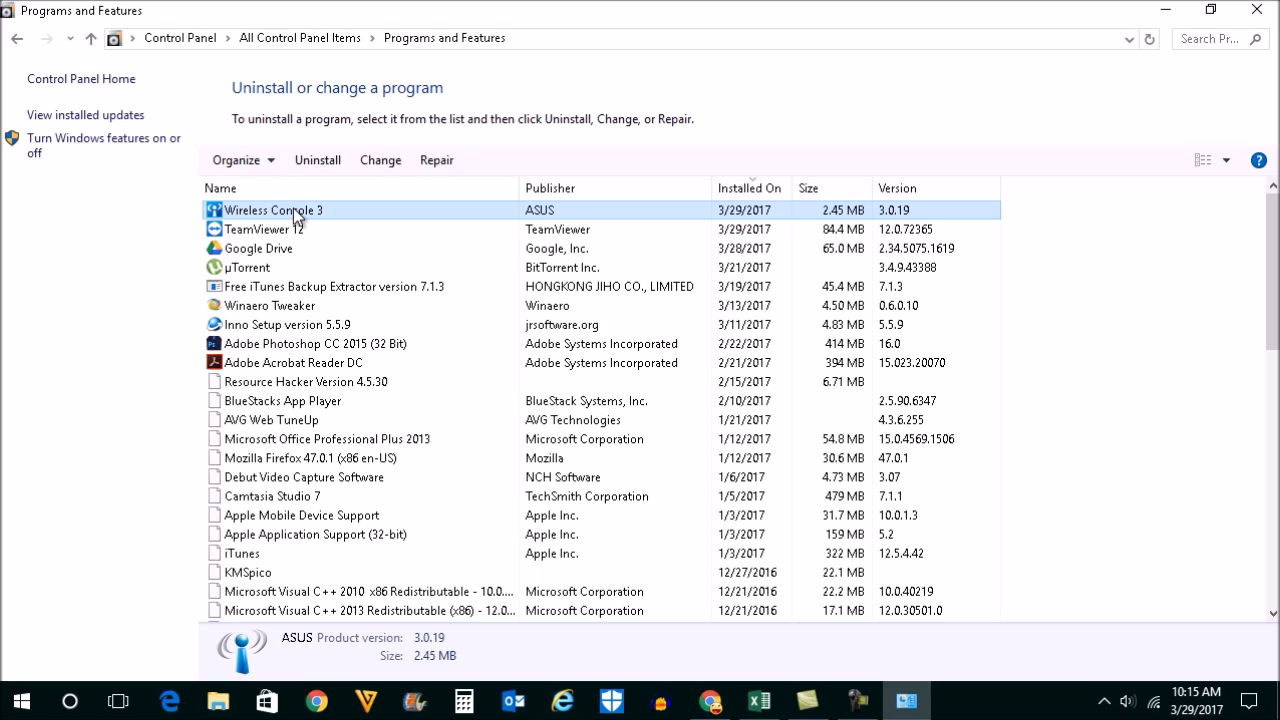
mouse_move(284, 232)
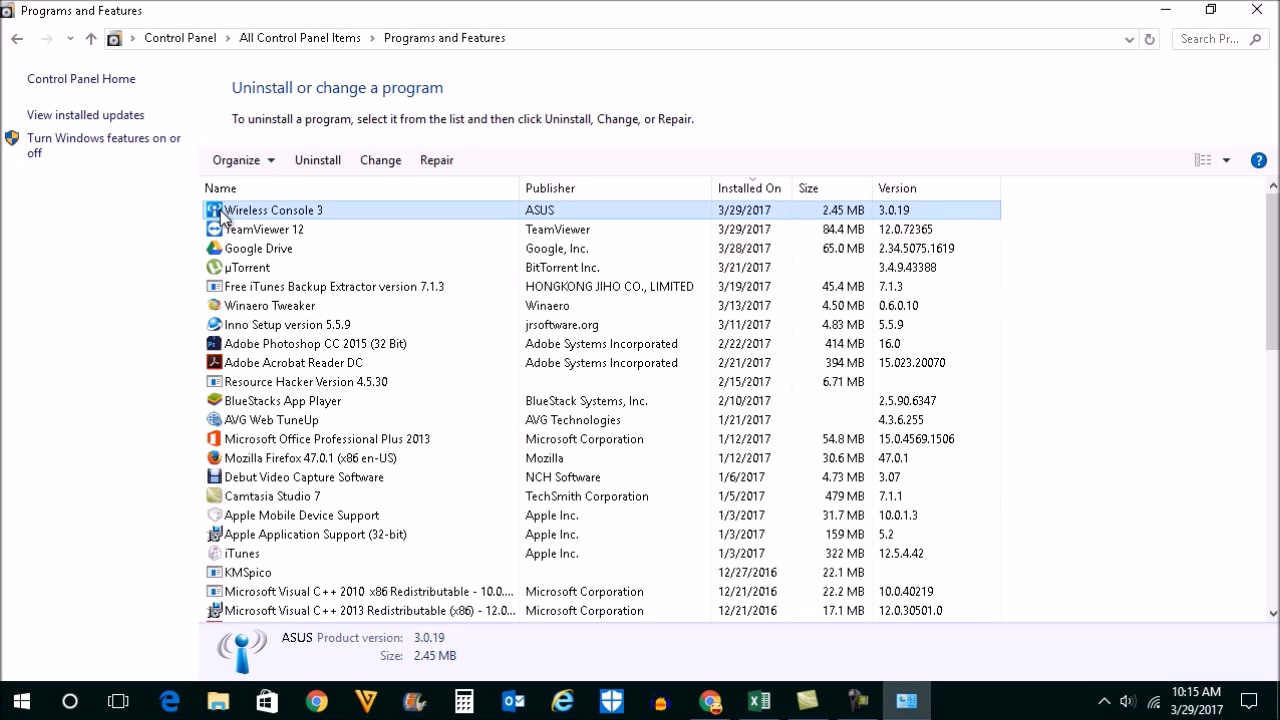
mouse_move(264, 220)
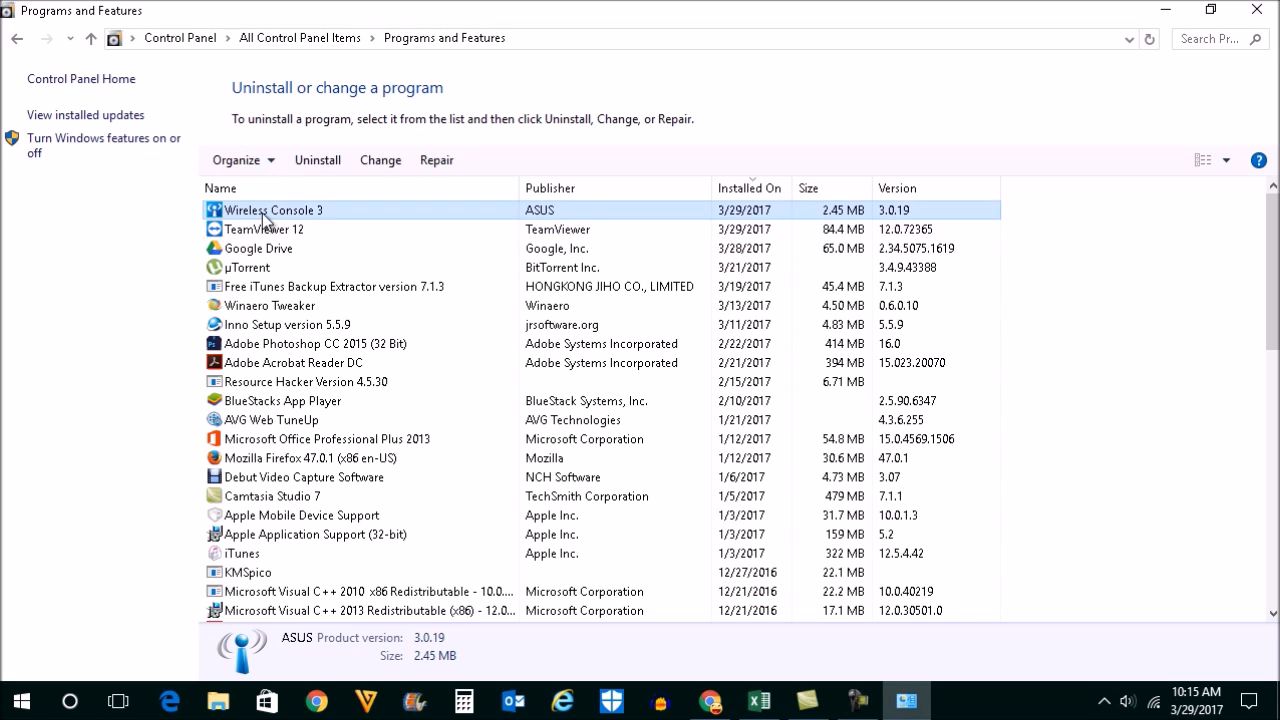
mouse_move(266, 228)
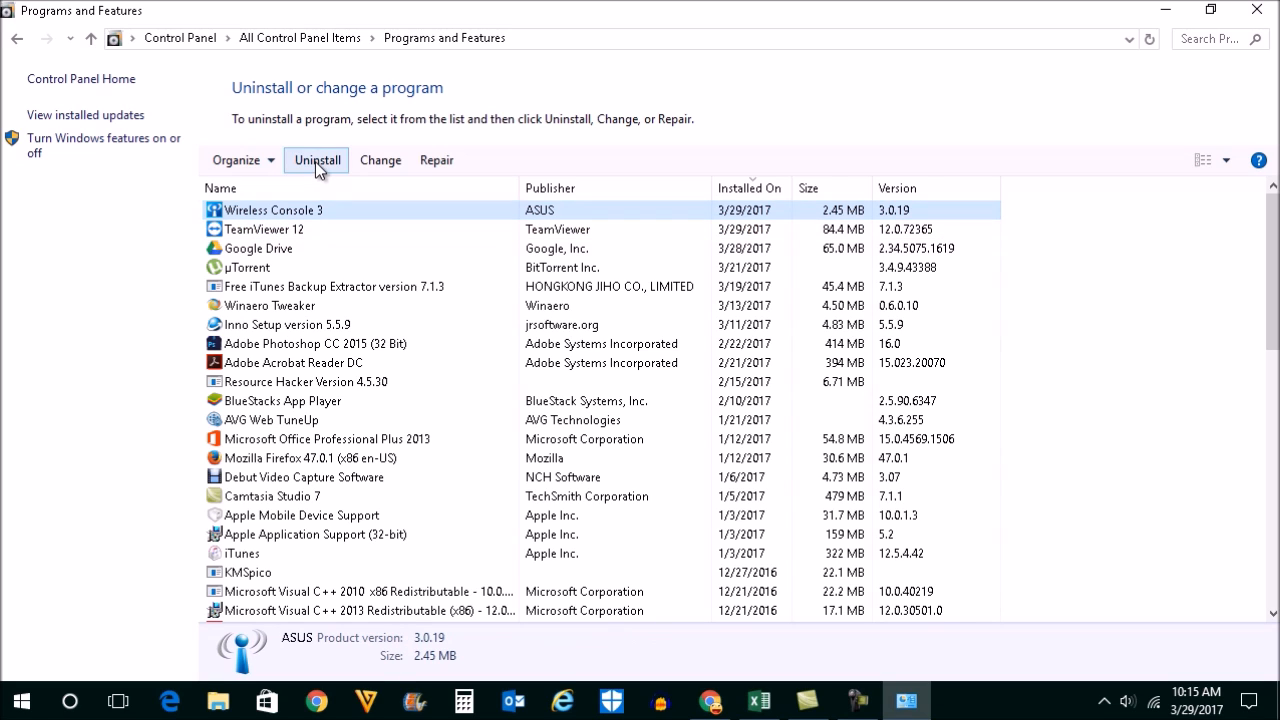
click(316, 160)
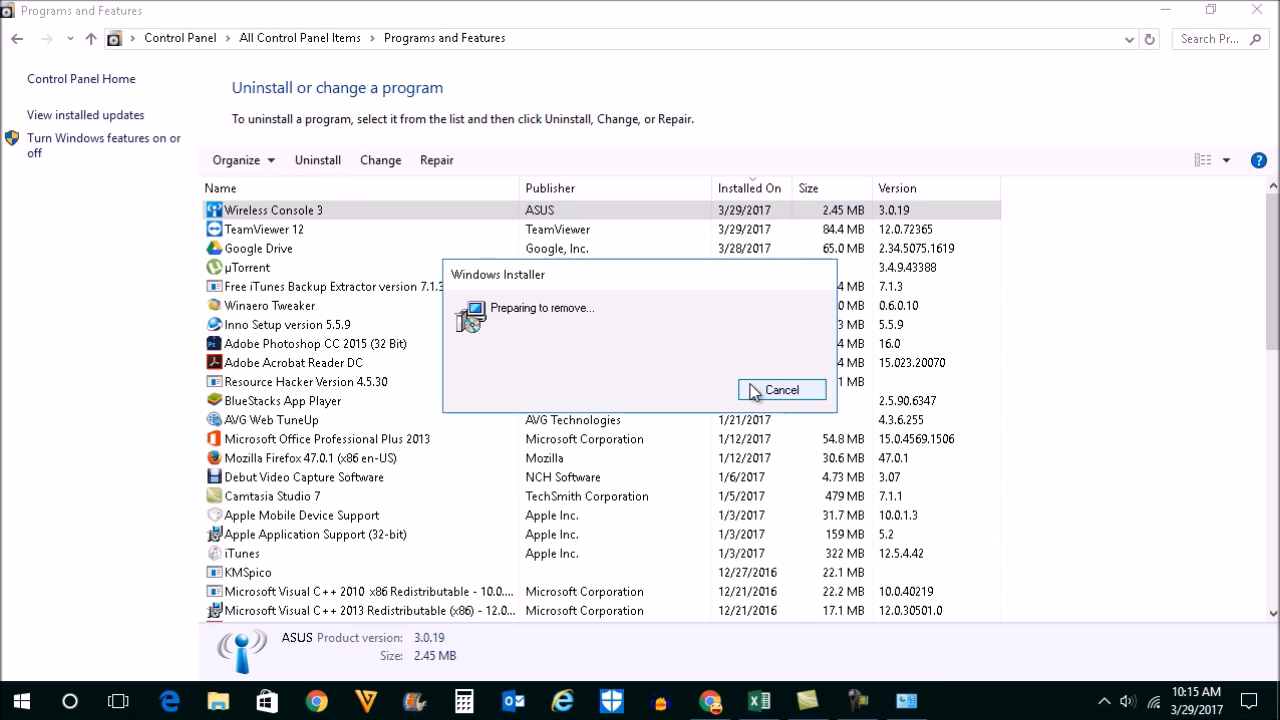